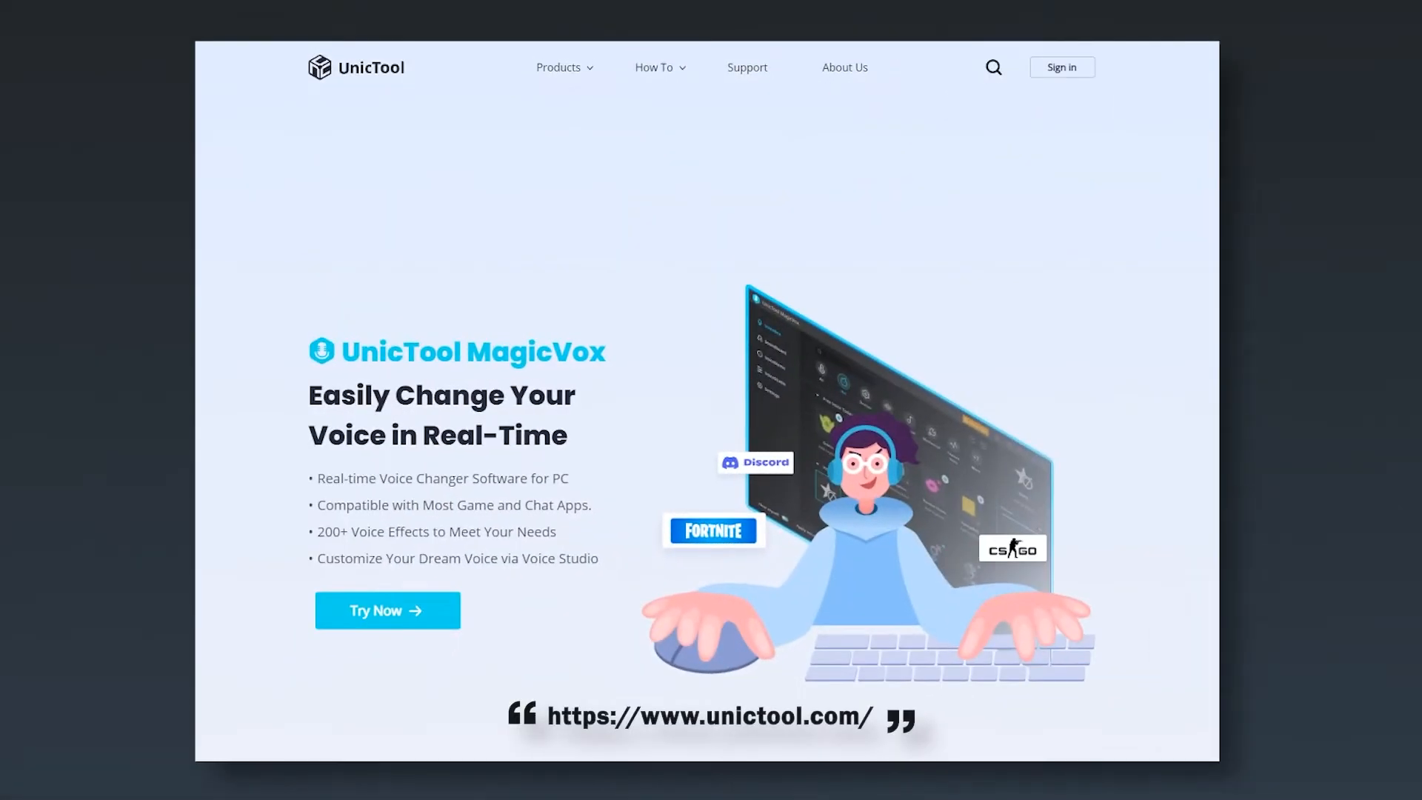
Step: Open LockEraser from the Products menu on unictool.com
left_click(558, 67)
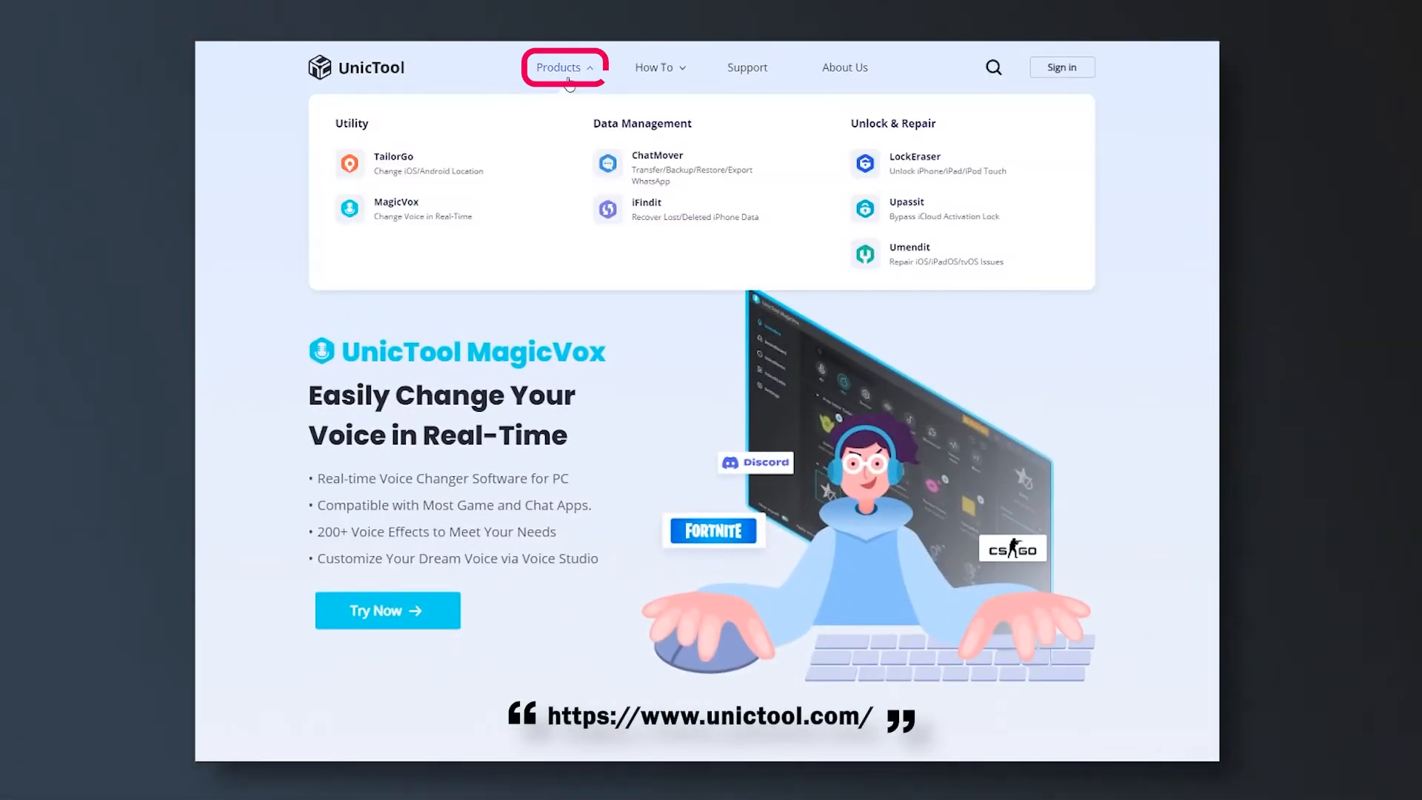
mouse_move(906, 165)
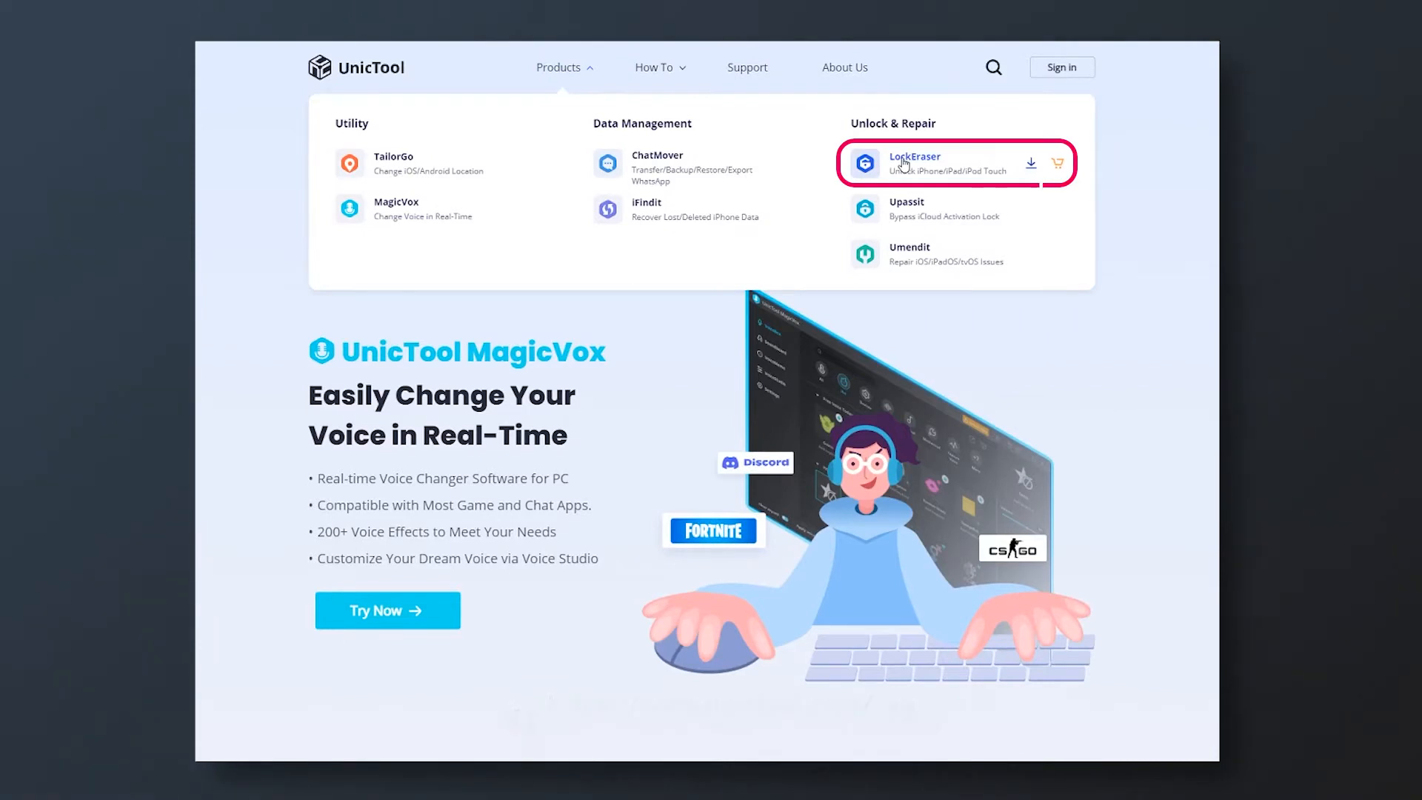
left_click(913, 156)
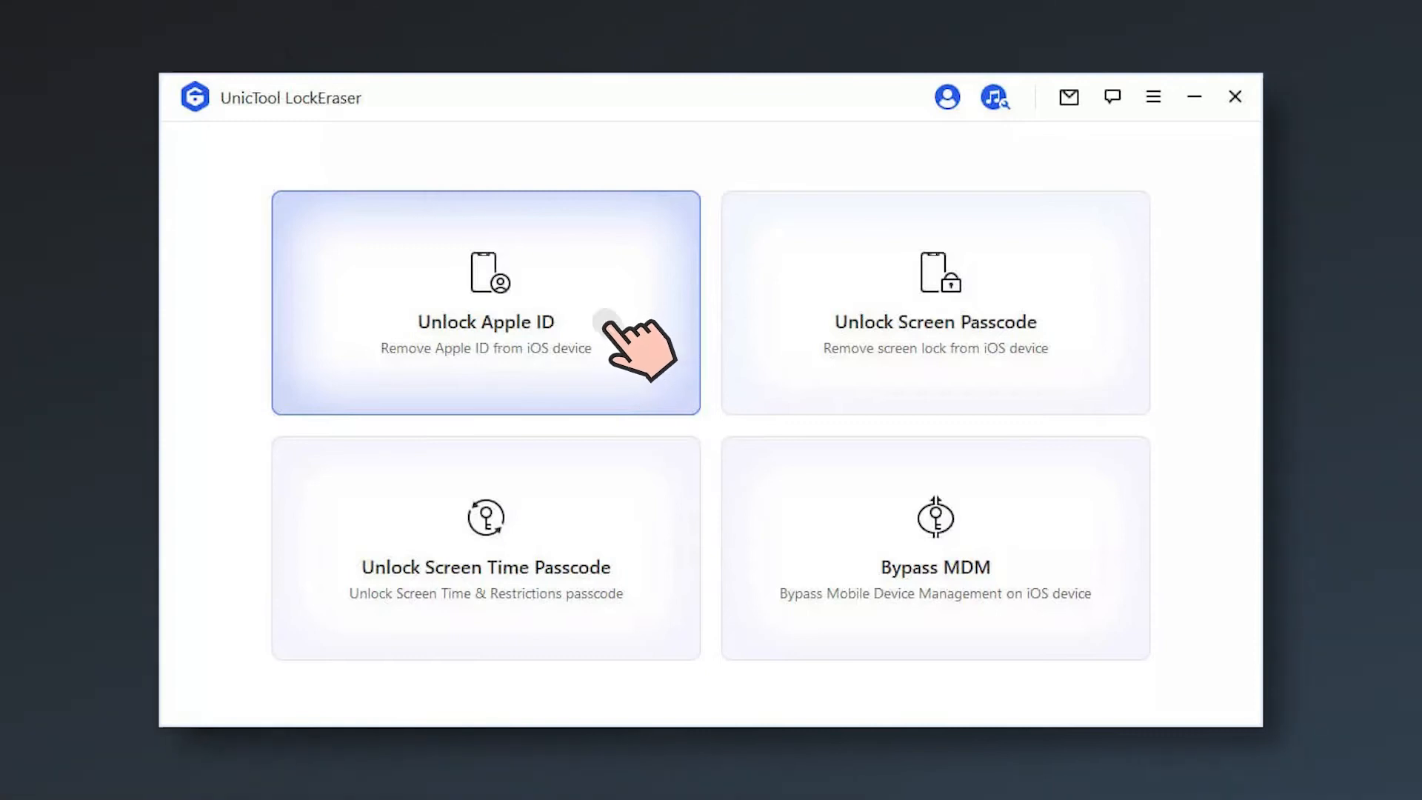
Step: Launch LockEraser to show its four unlock modes
left_click(485, 304)
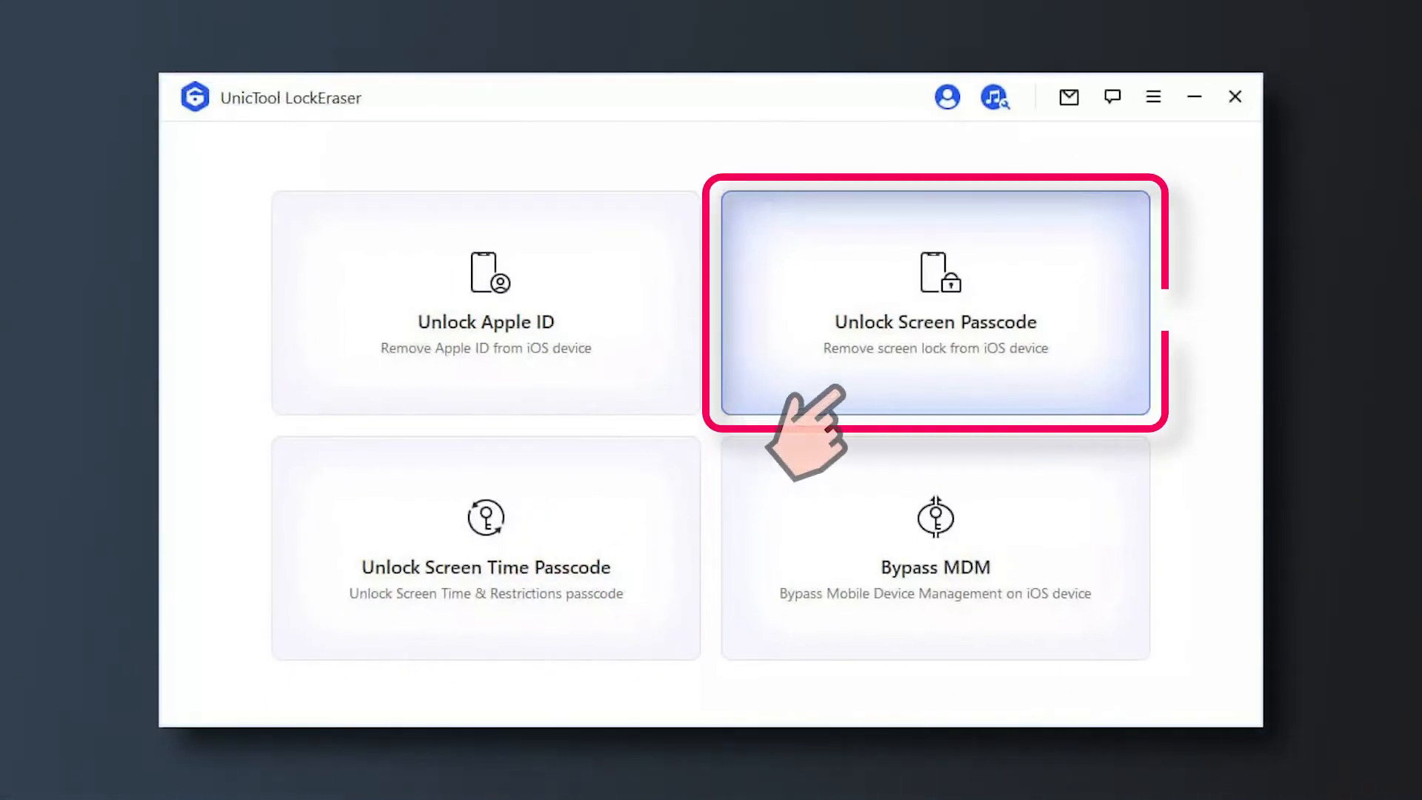
Step: Choose Unlock Screen Passcode and start the passcode removal process
left_click(934, 304)
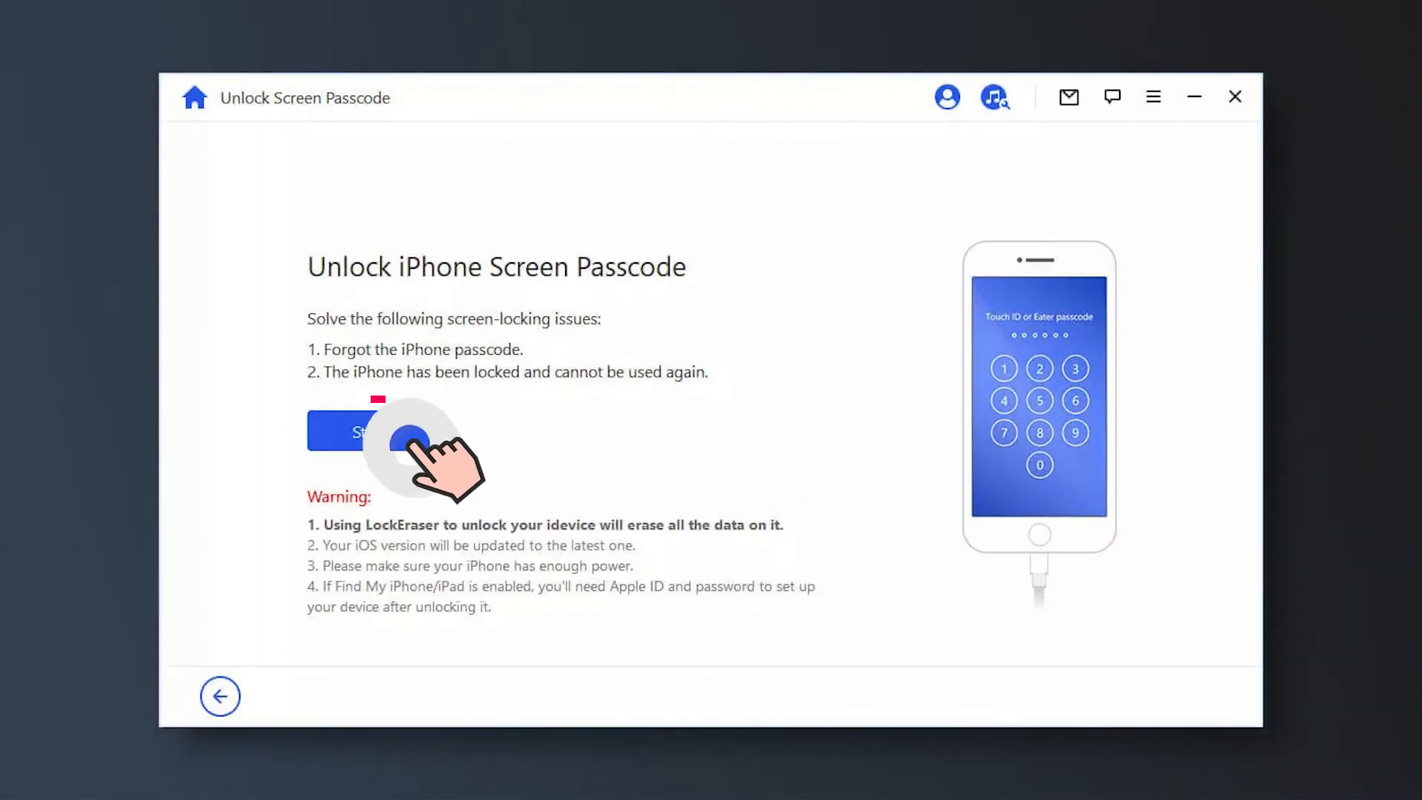
left_click(347, 429)
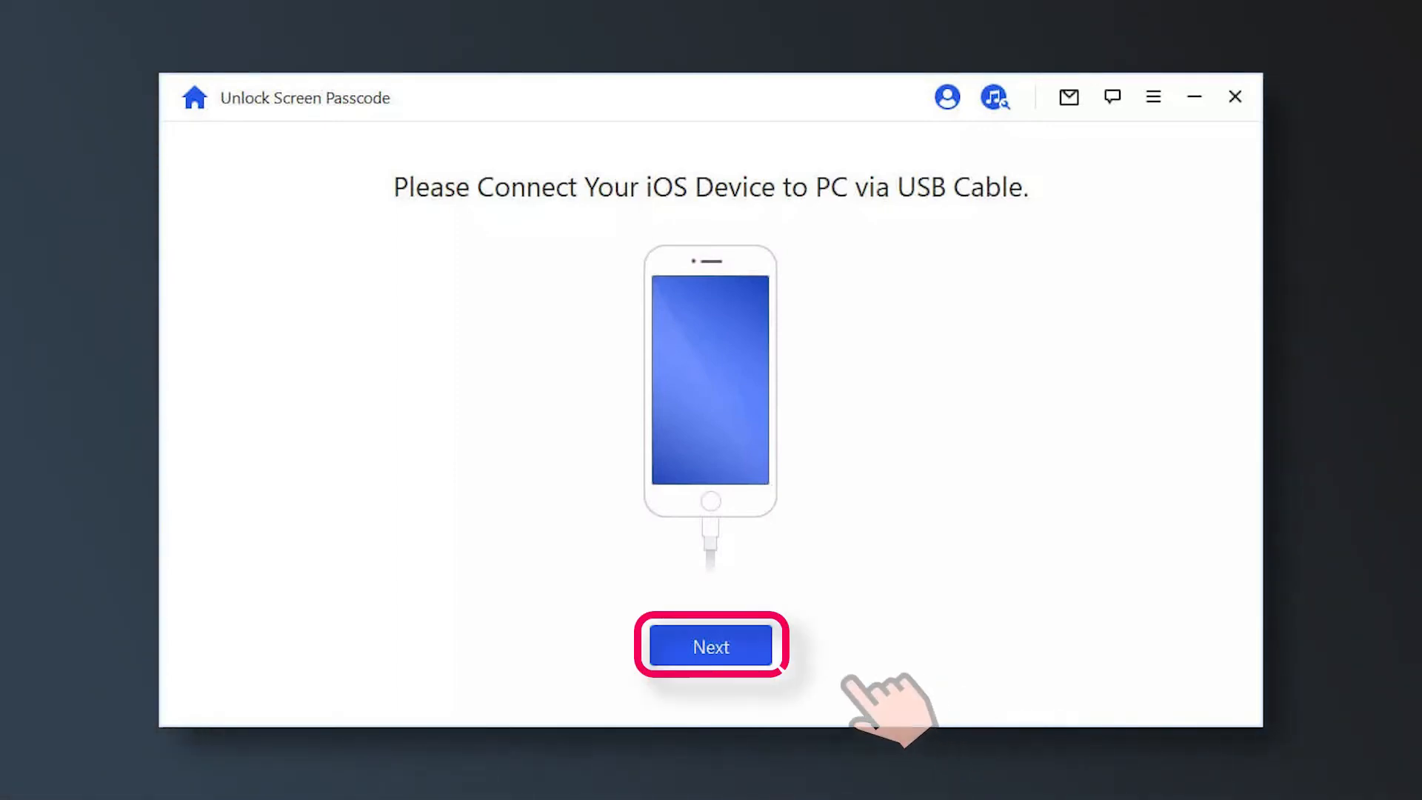
Step: Continue with the connected iPhone XR and download firmware 15.1 until extraction completes
left_click(710, 646)
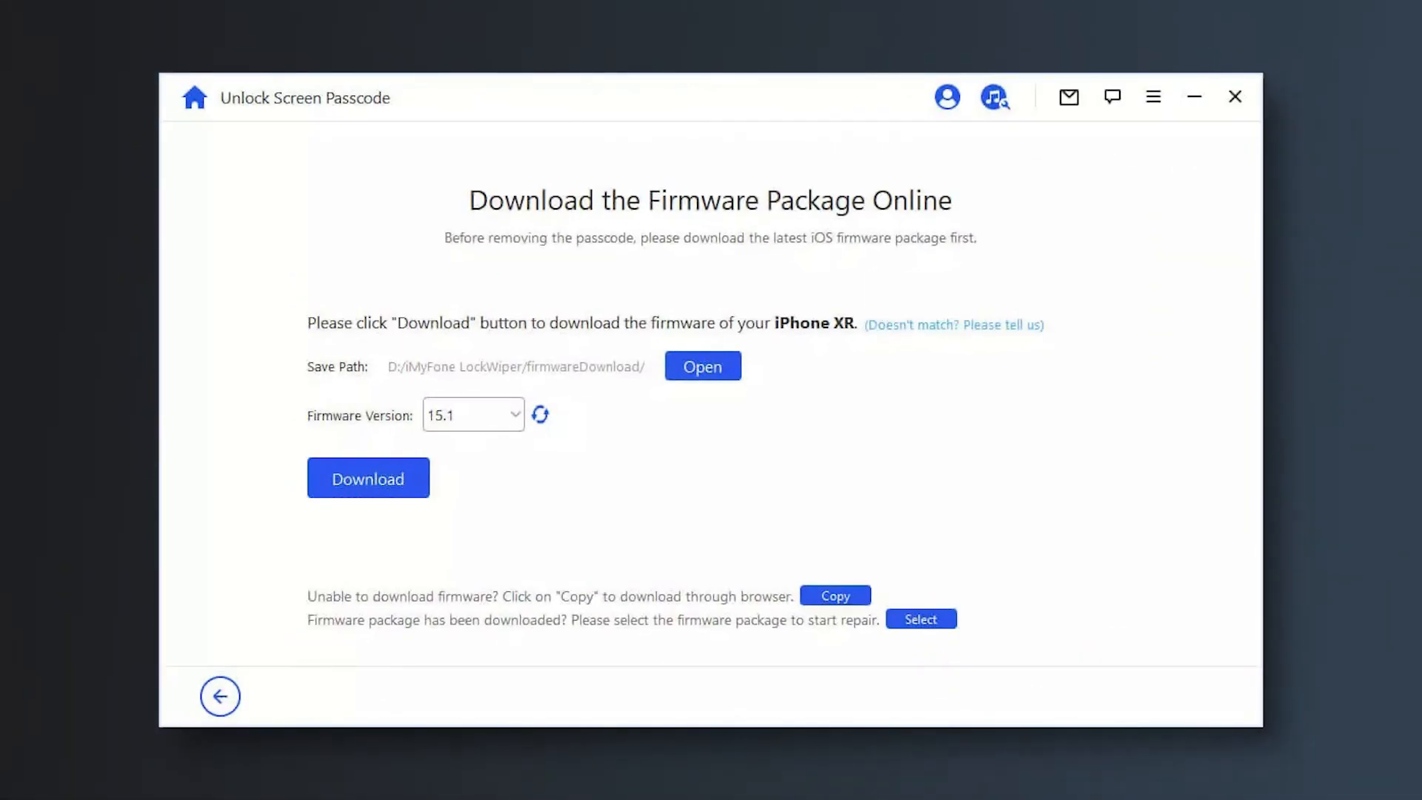
left_click(367, 478)
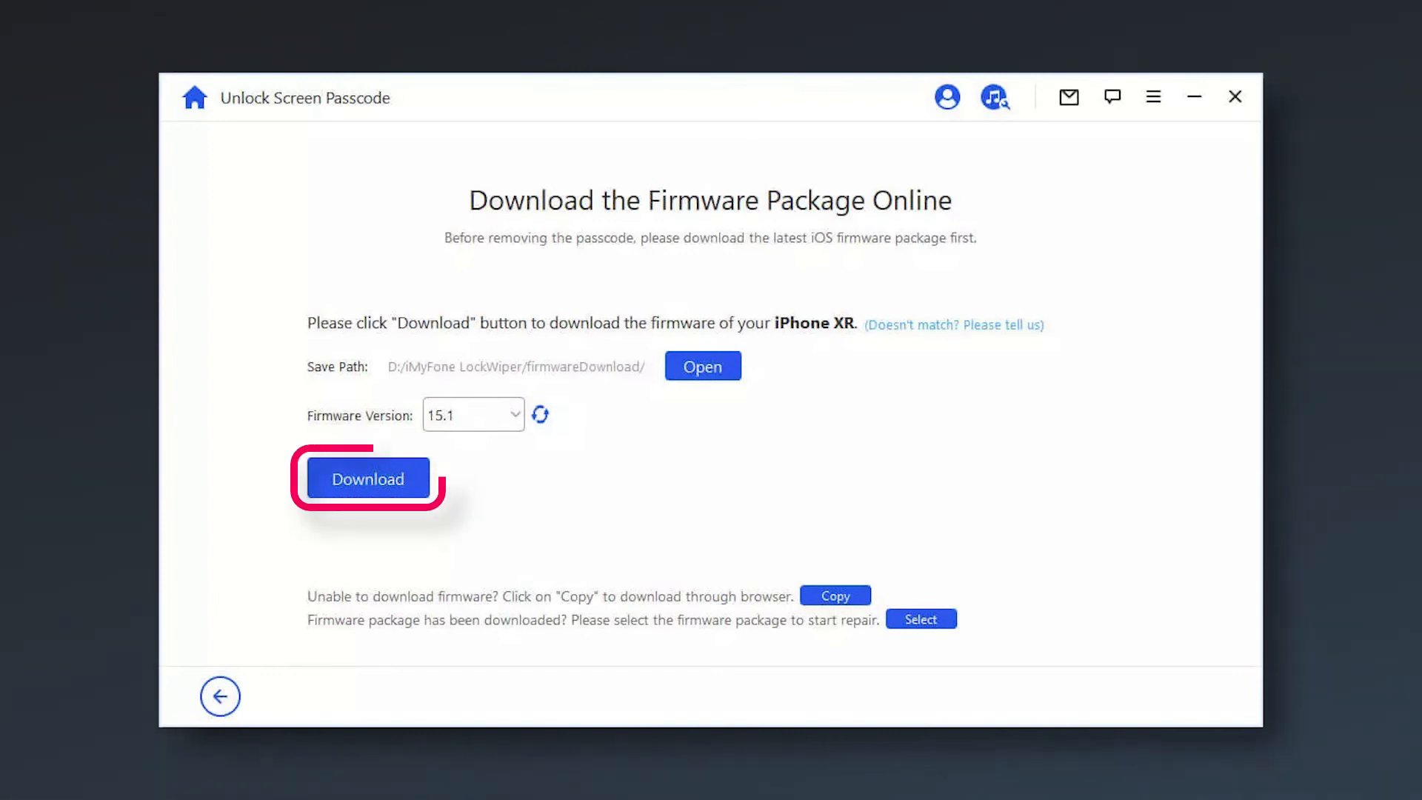
left_click(368, 478)
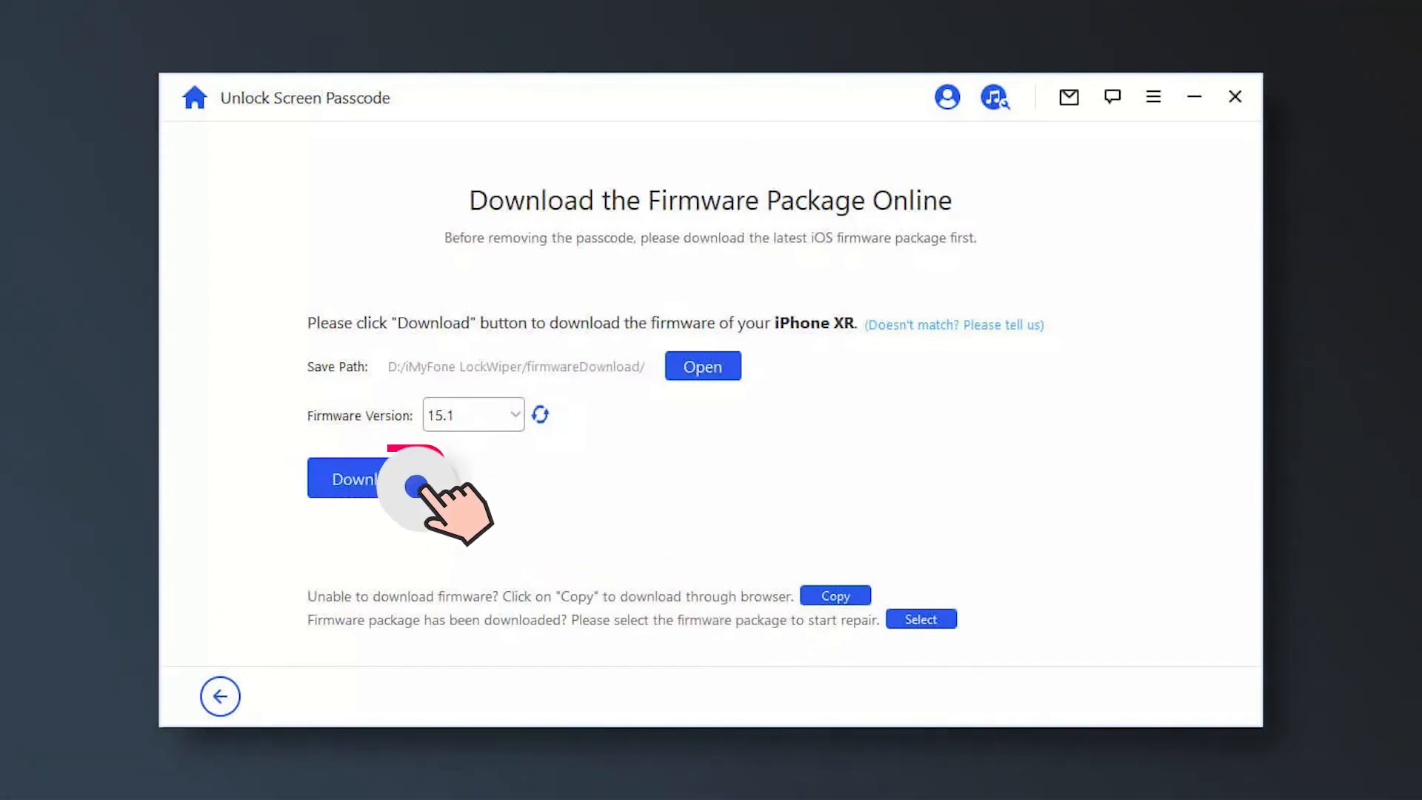
left_click(354, 478)
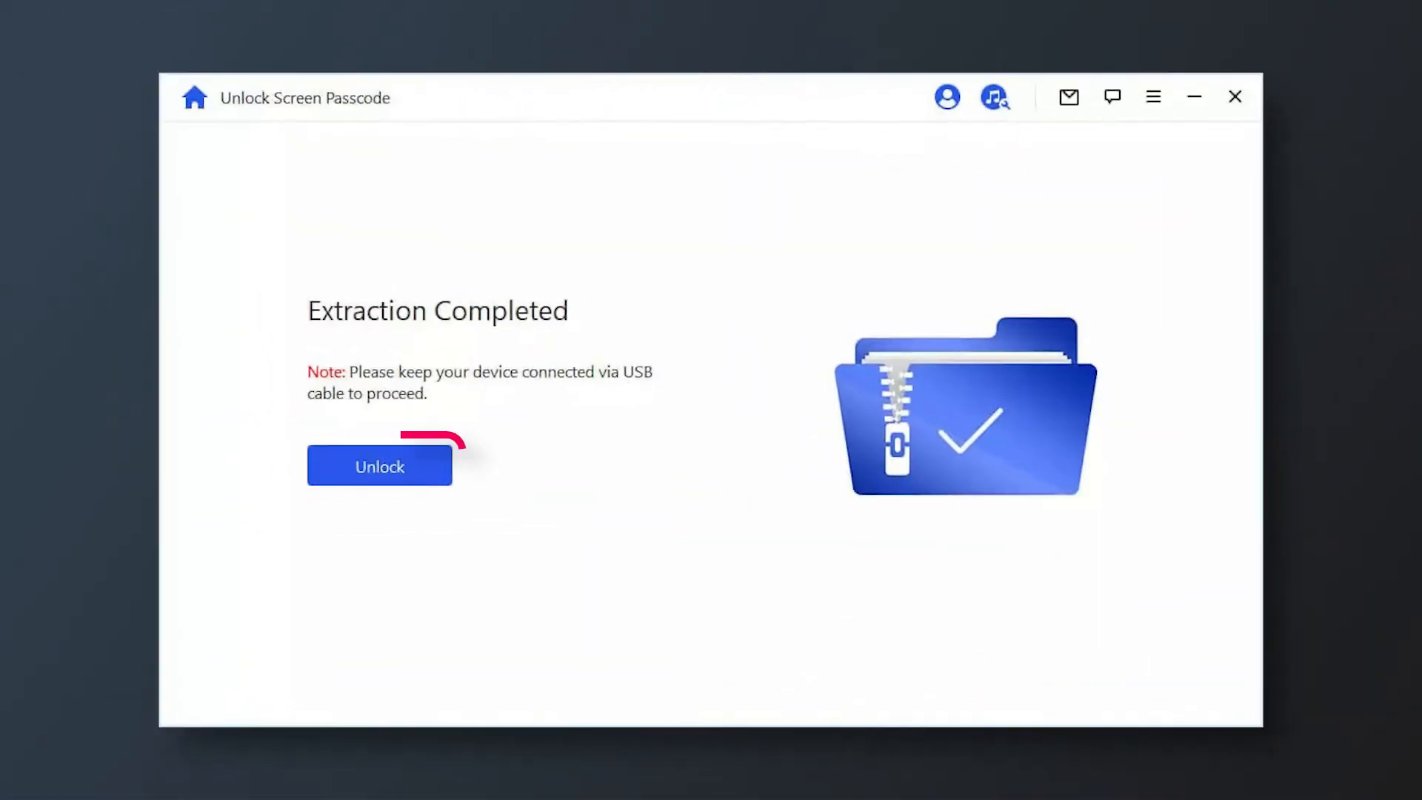